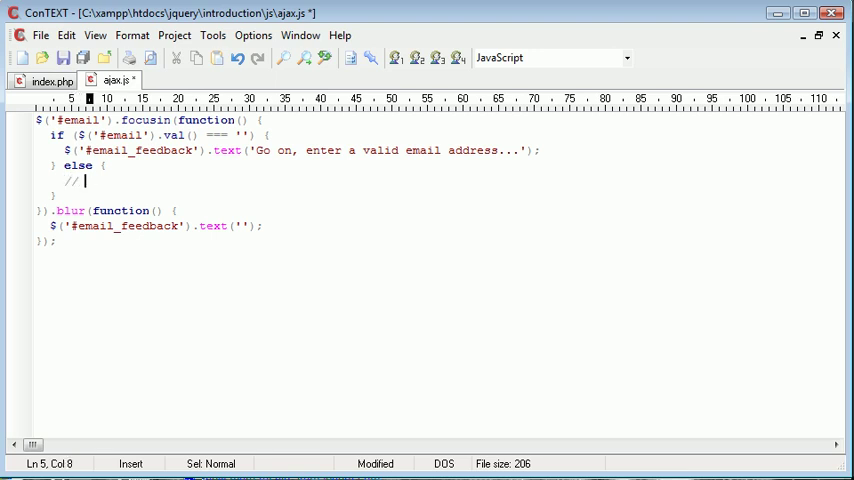
pyautogui.write('something else')
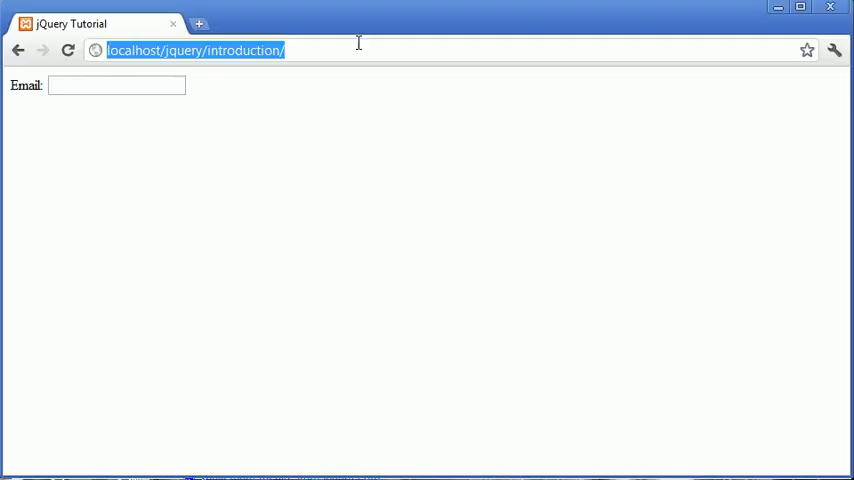
pyautogui.click(116, 84)
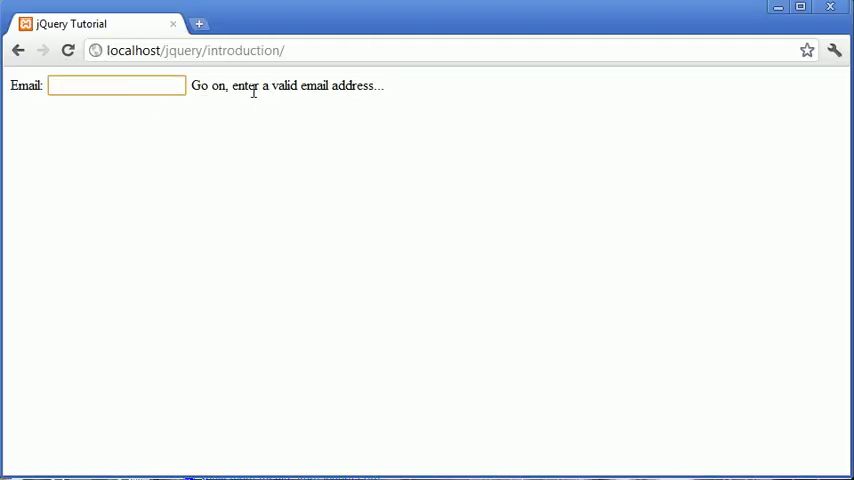
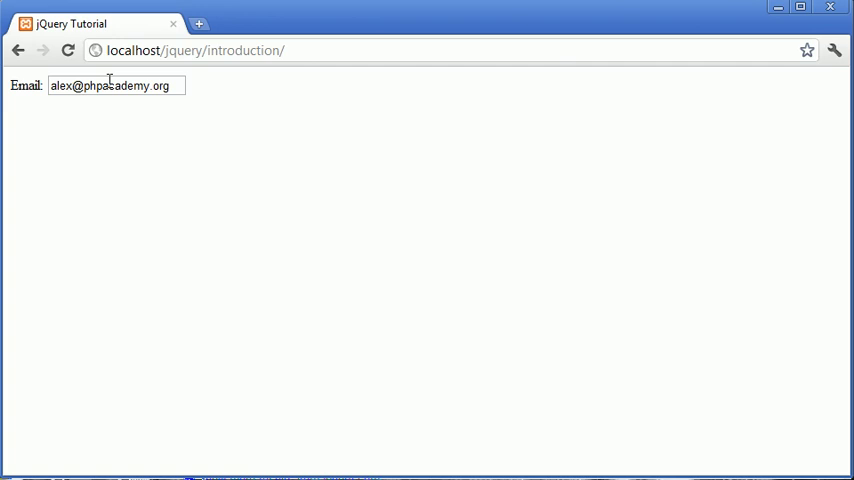
# Step: Reword the else-branch comment in ajax.js to 'check email address valid'
pyautogui.click(110, 84)
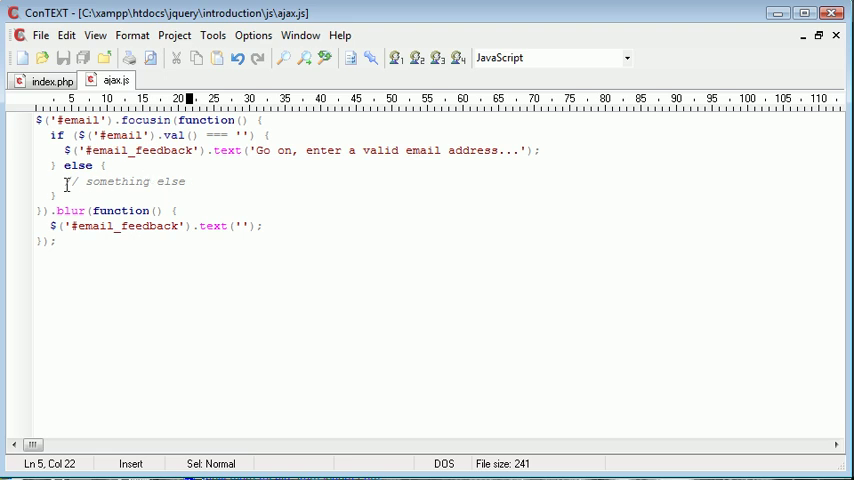
pyautogui.moveTo(64, 180); pyautogui.dragTo(184, 180)
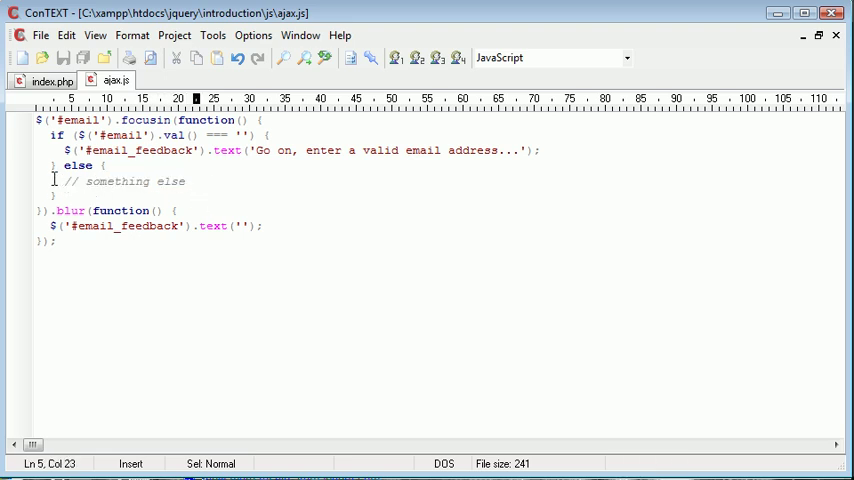
pyautogui.doubleClick(112, 180)
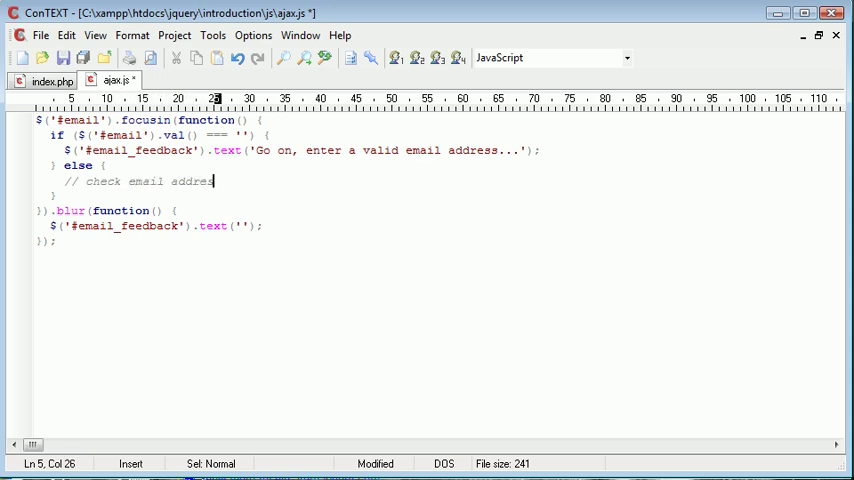
pyautogui.write('s valid')
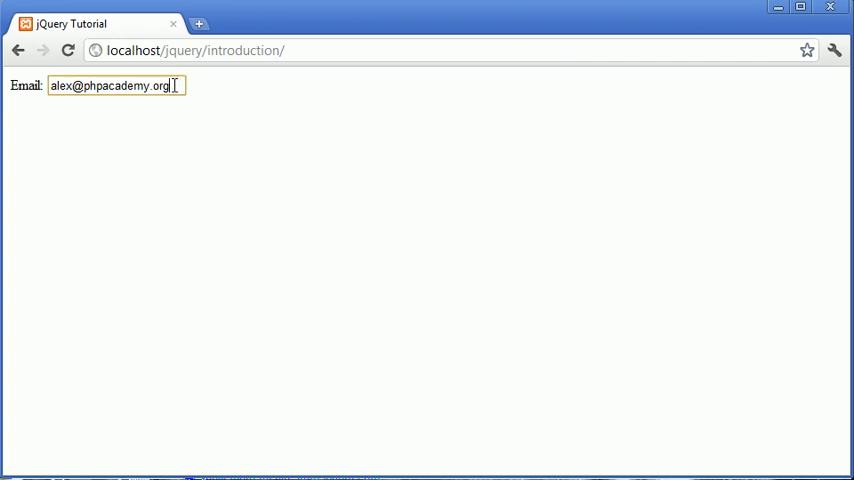
# Step: Clear the email field and retype the start of the address, 'alex@'
pyautogui.press('BackSpace')
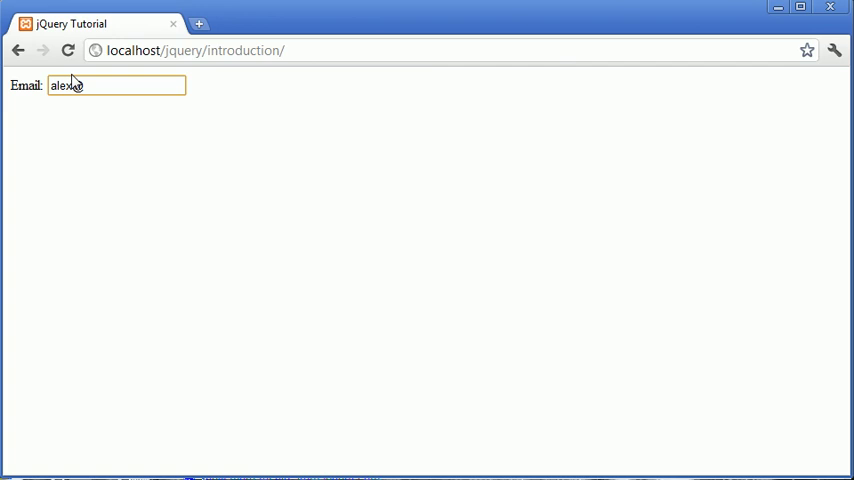
pyautogui.write('@')
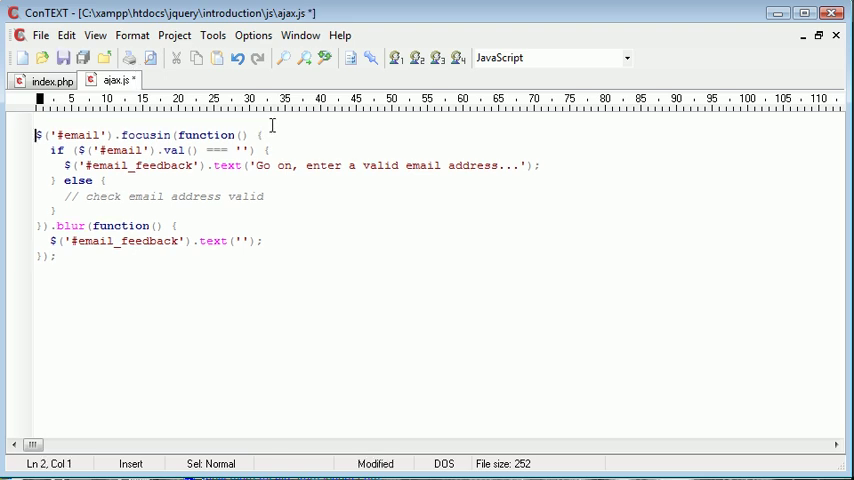
# Step: Declare an empty validate_email(email) function above the focus handler in ajax.js
pyautogui.write('function (')
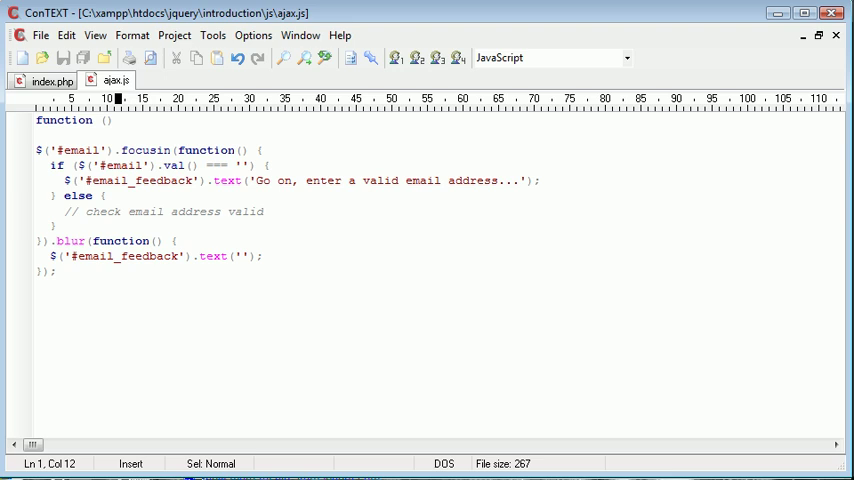
pyautogui.click(106, 120)
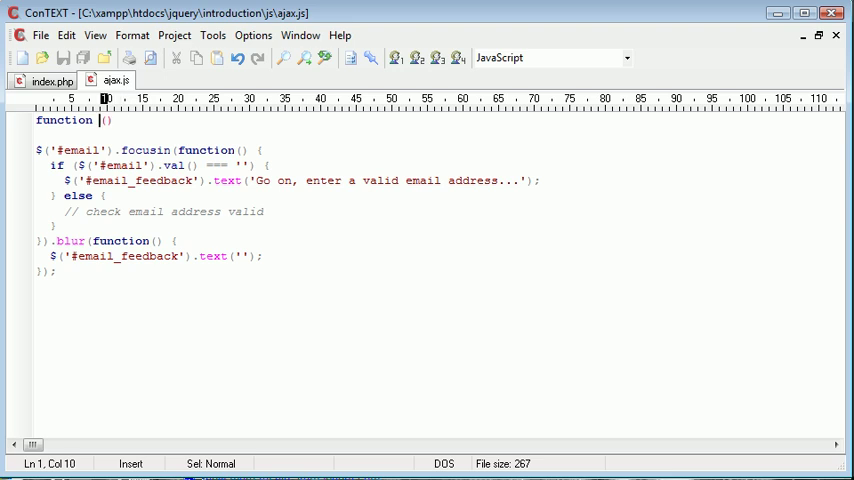
pyautogui.write('validate_')
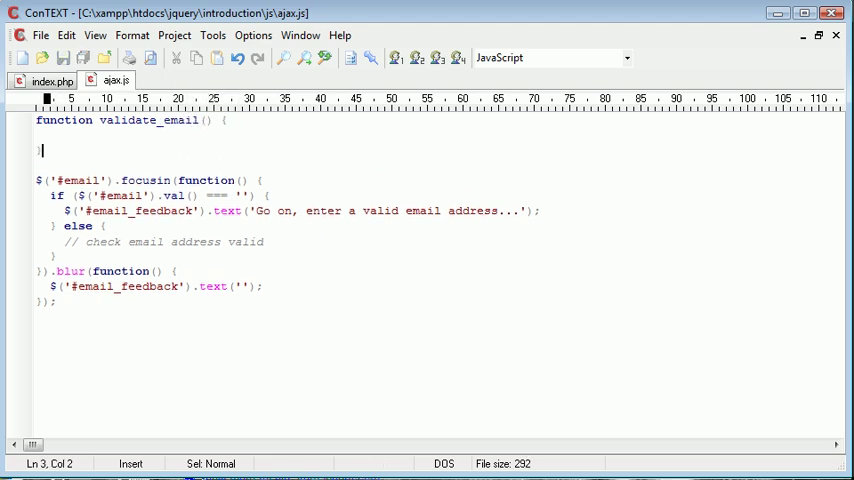
pyautogui.write('email')
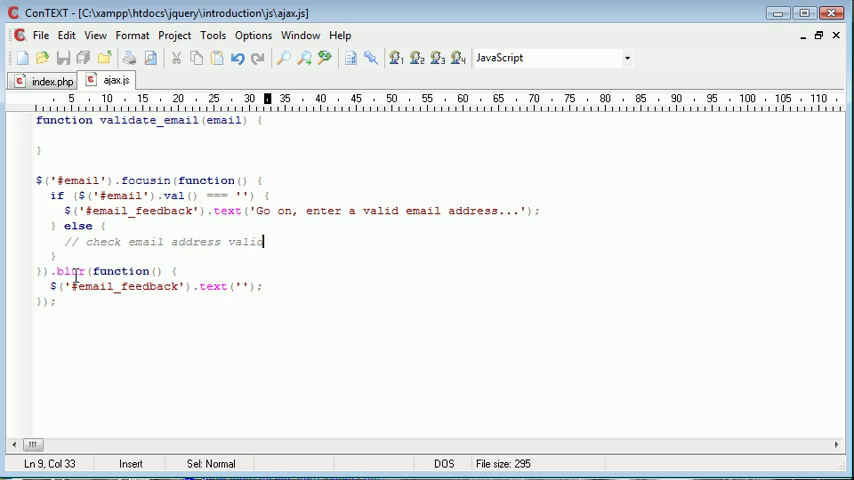
pyautogui.moveTo(264, 240); pyautogui.dragTo(62, 240)
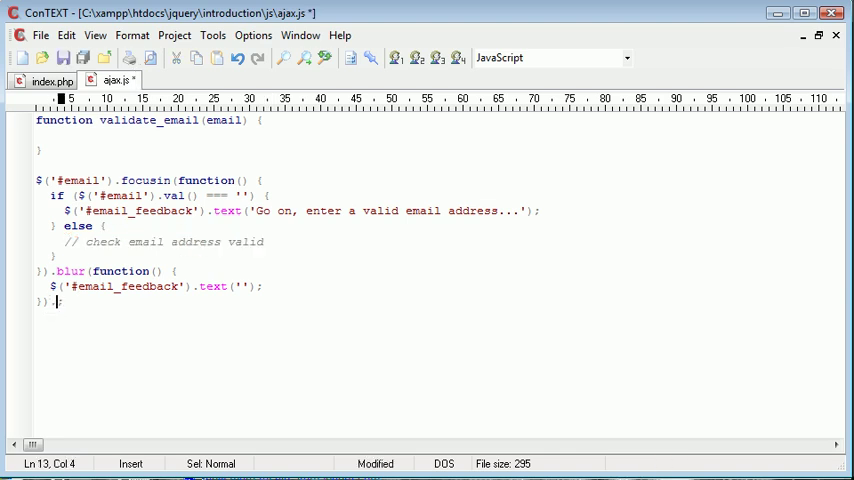
# Step: Add a keyup handler on #email that calls validate_email($('#email').val())
pyautogui.write('keyup')
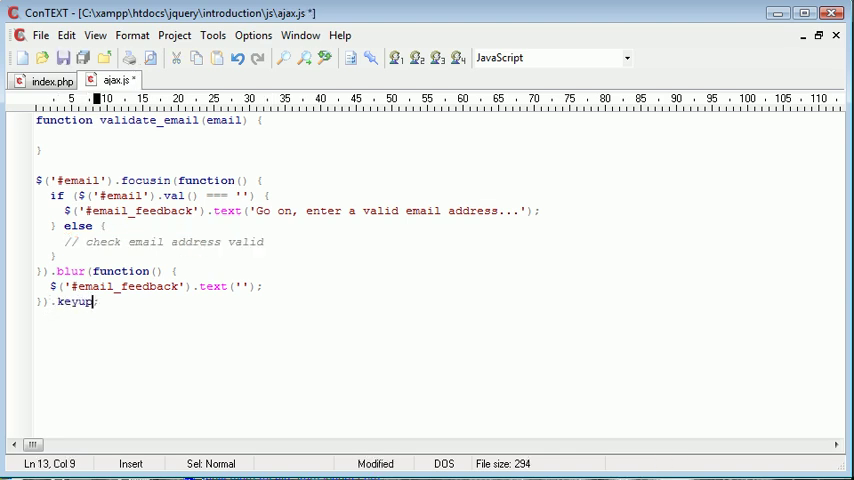
pyautogui.write('(')
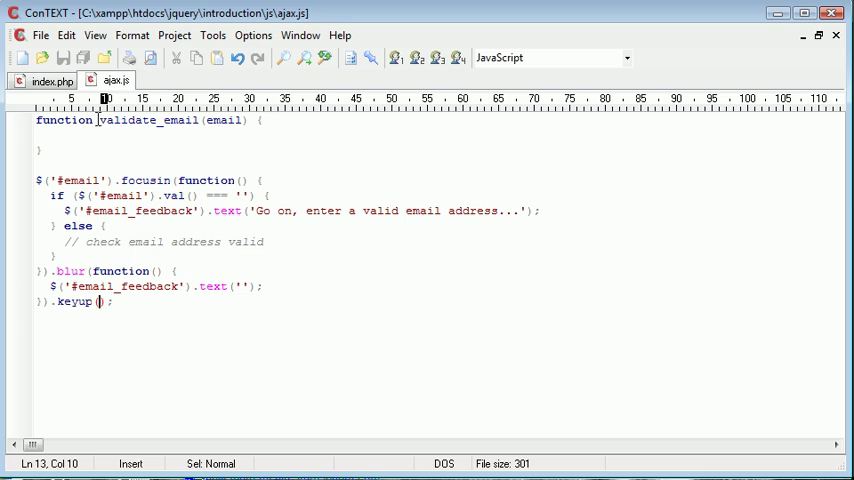
pyautogui.moveTo(410, 430)
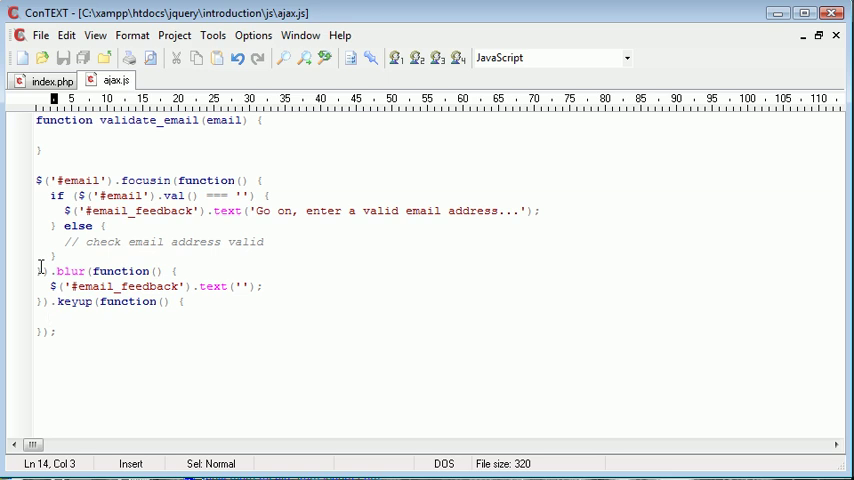
pyautogui.write('validate_email();')
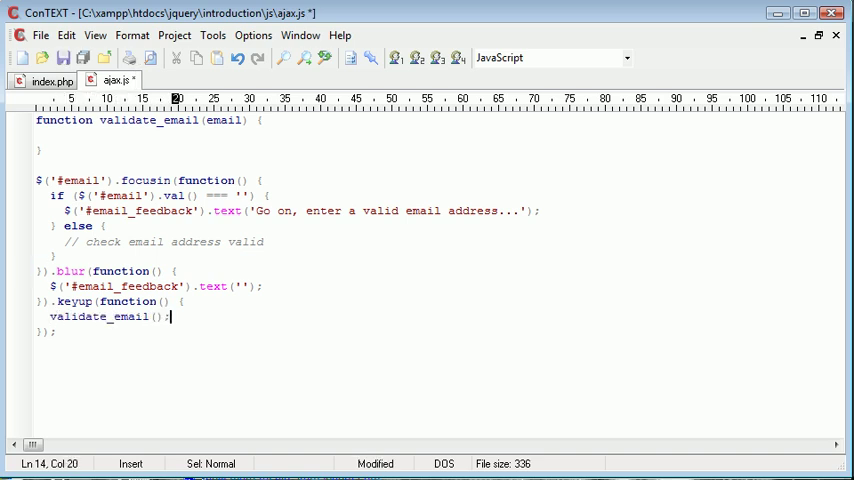
pyautogui.write('em')
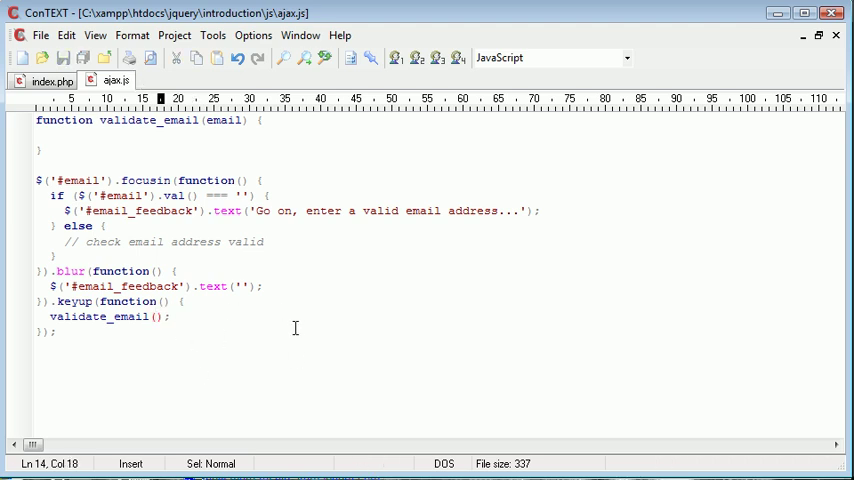
pyautogui.write('$(;')
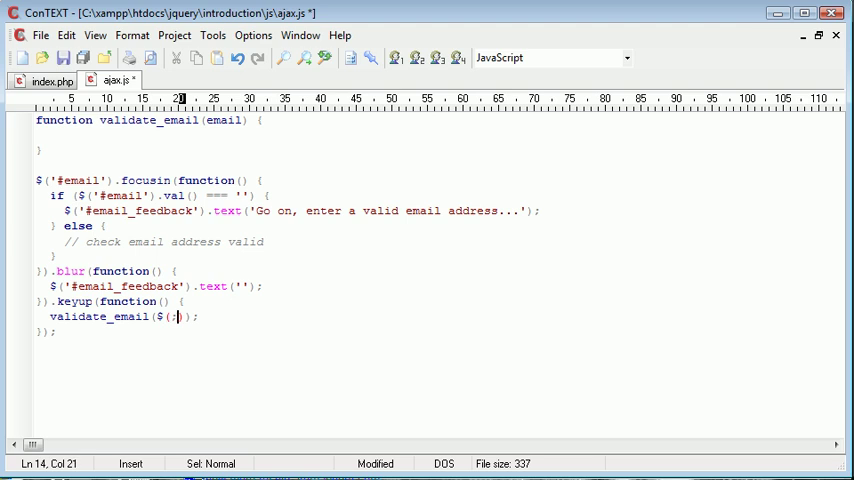
pyautogui.write("'#email'")
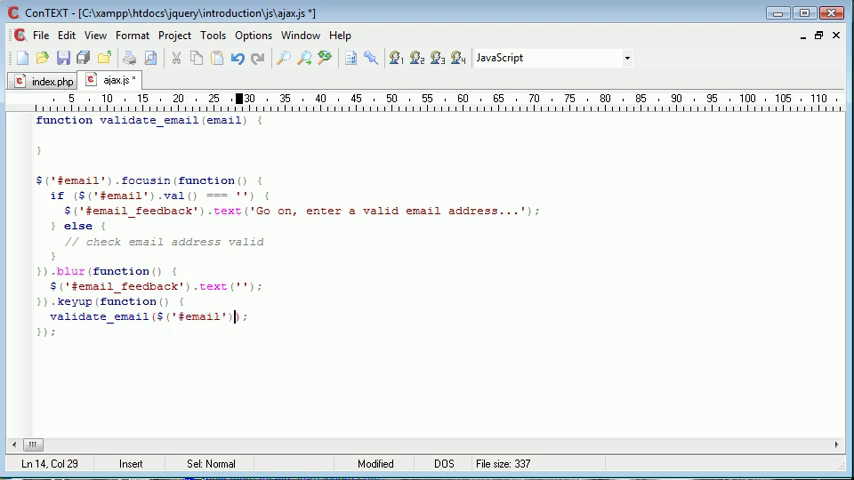
pyautogui.write('.val()')
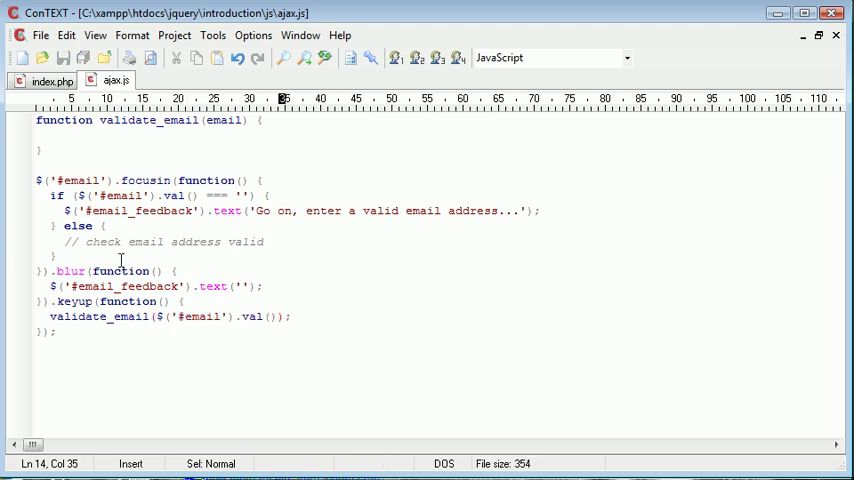
pyautogui.doubleClick(250, 316)
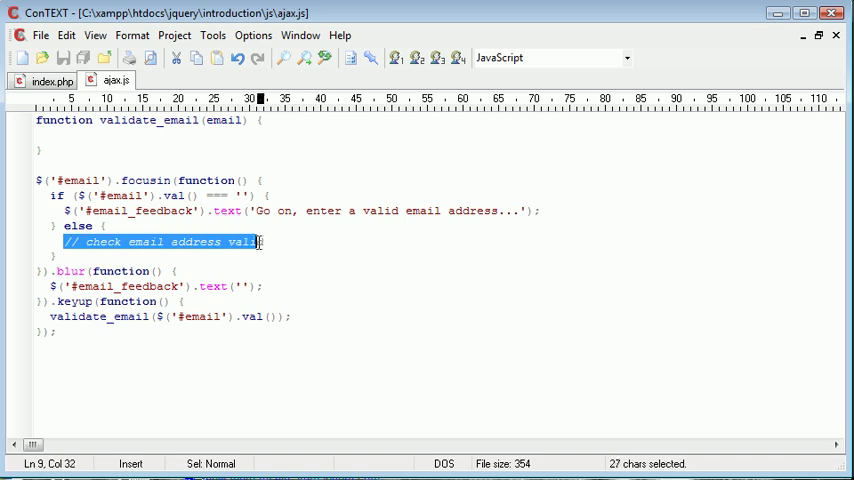
# Step: Replace the else-branch comment with validate_email($('#email').val()); and start the validate_email body
pyautogui.write("validate_email($('#email').val());")
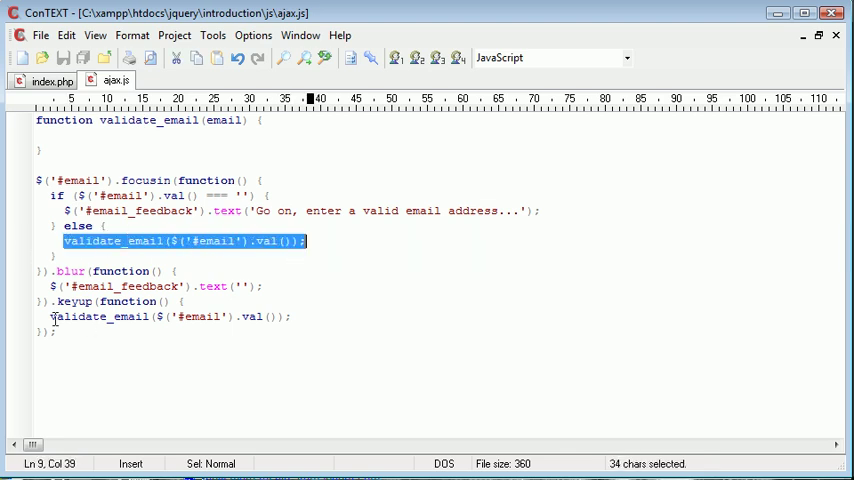
pyautogui.click(352, 320)
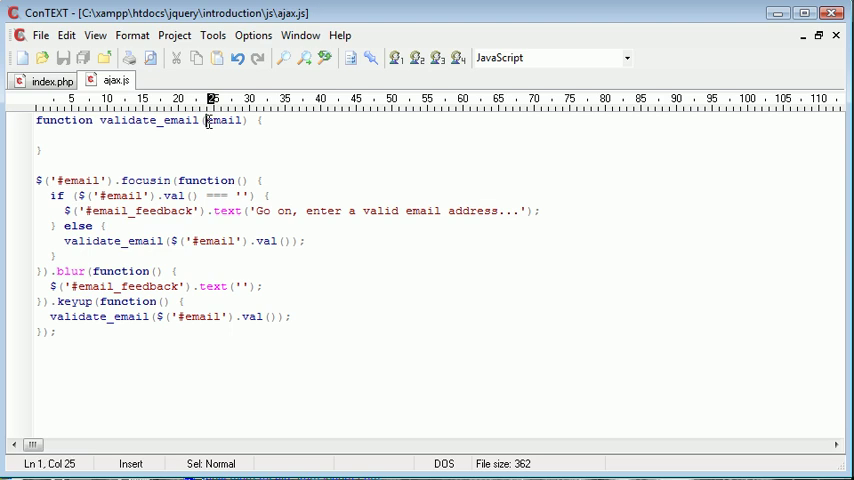
pyautogui.doubleClick(224, 120)
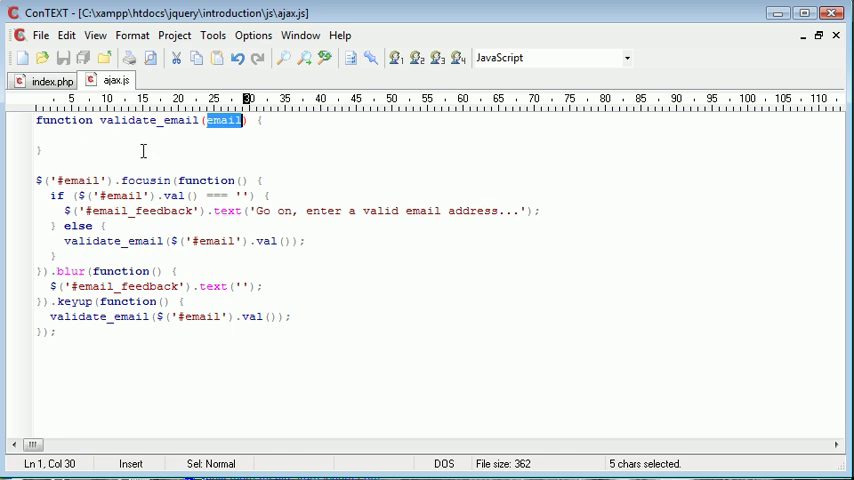
pyautogui.moveTo(8, 144)
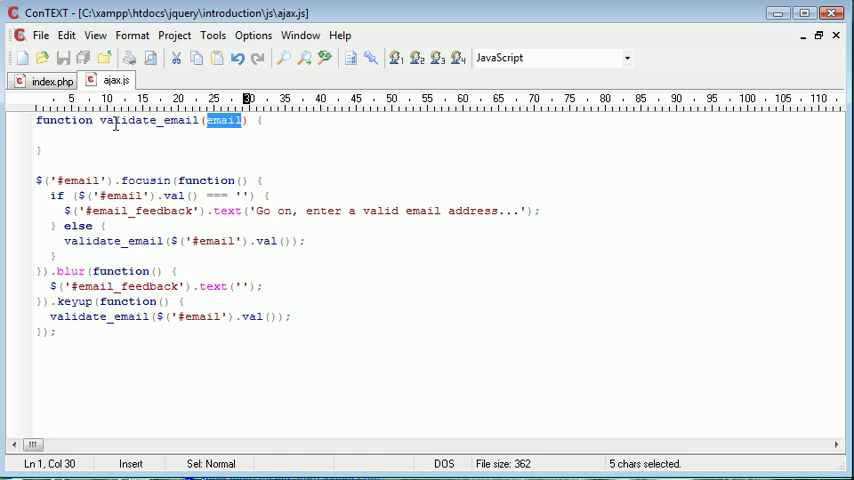
pyautogui.doubleClick(148, 120)
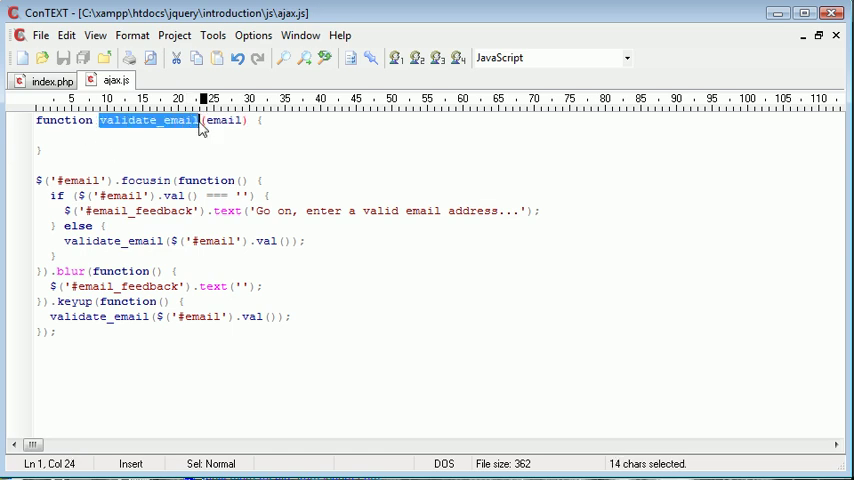
pyautogui.click(388, 314)
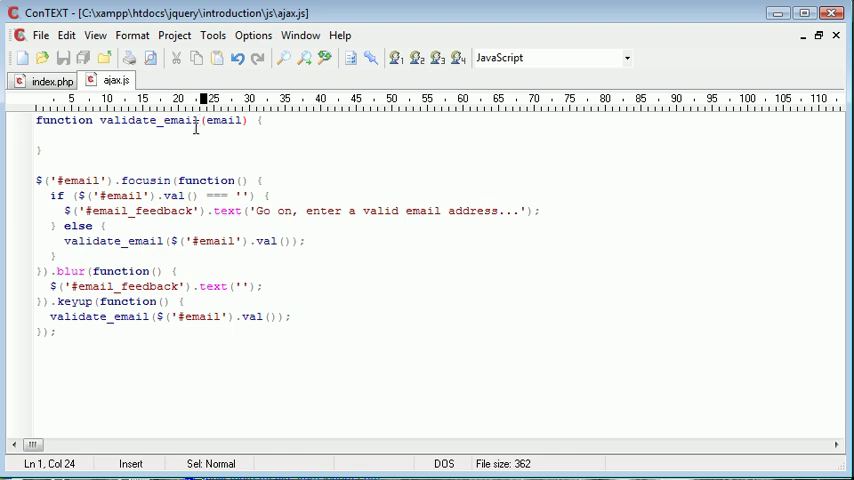
pyautogui.moveTo(48, 80)
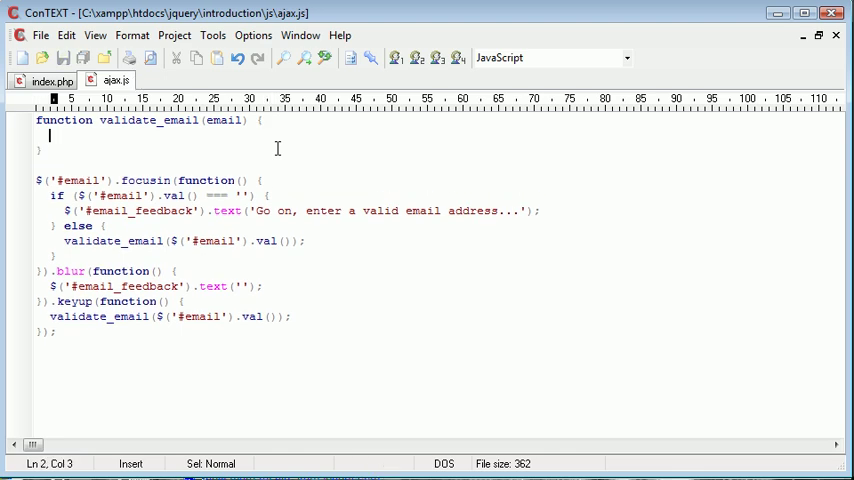
pyautogui.write('$')
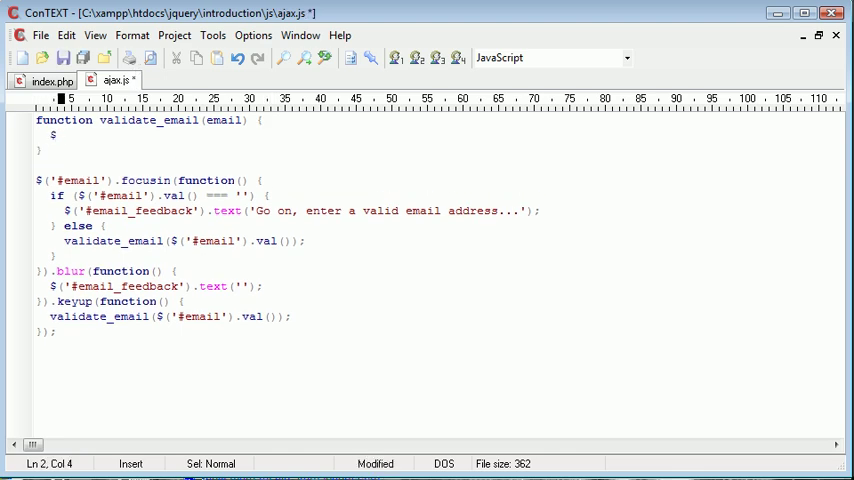
# Step: Write $.post('', { }, function(data) { }); inside validate_email as the AJAX skeleton
pyautogui.write('.post();')
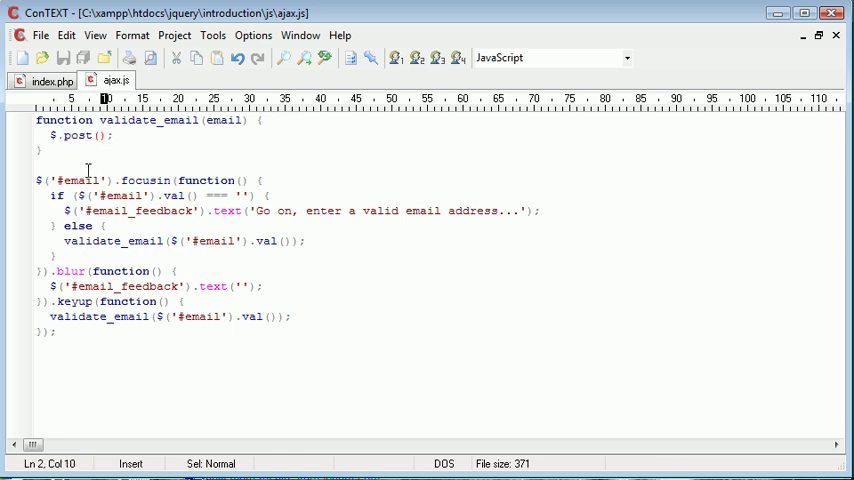
pyautogui.write("'',")
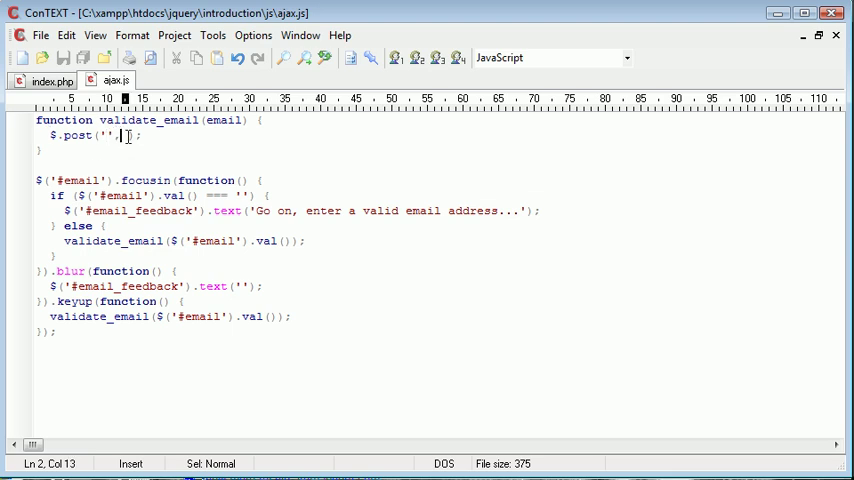
pyautogui.write('{')
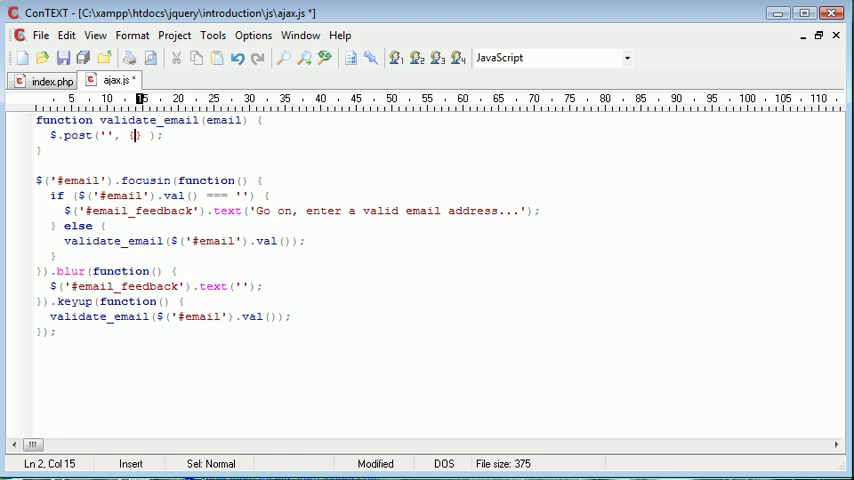
pyautogui.write('" "')
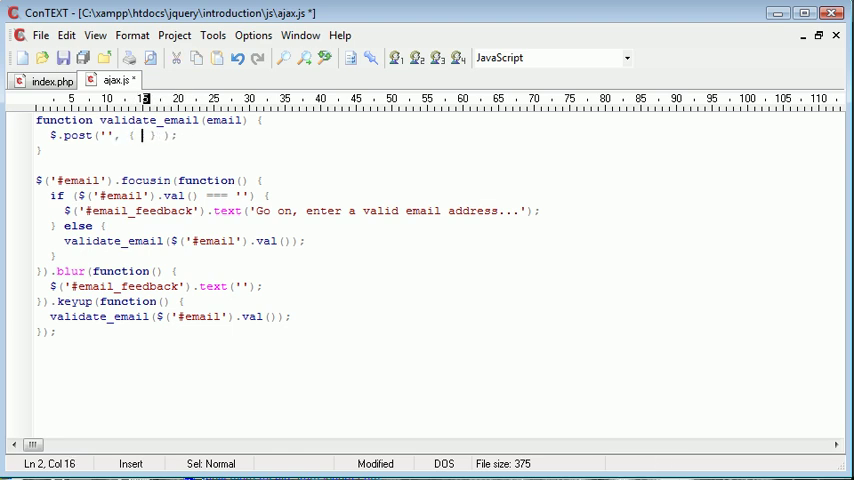
pyautogui.write(', function() {')
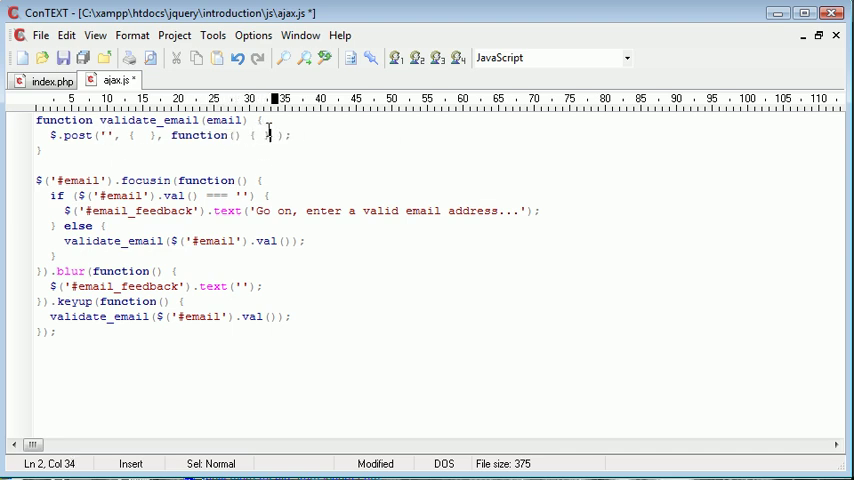
pyautogui.write('data')
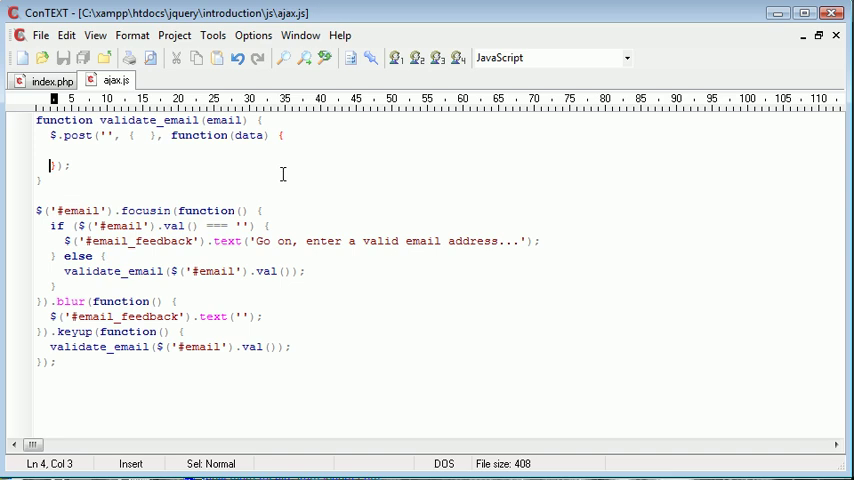
# Step: Point the post call at php/email.php and begin the email data key
pyautogui.click(230, 136)
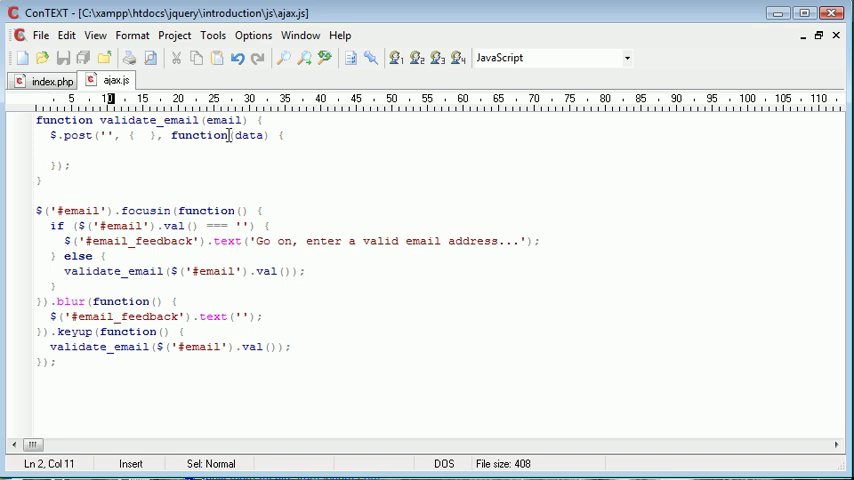
pyautogui.moveTo(178, 176)
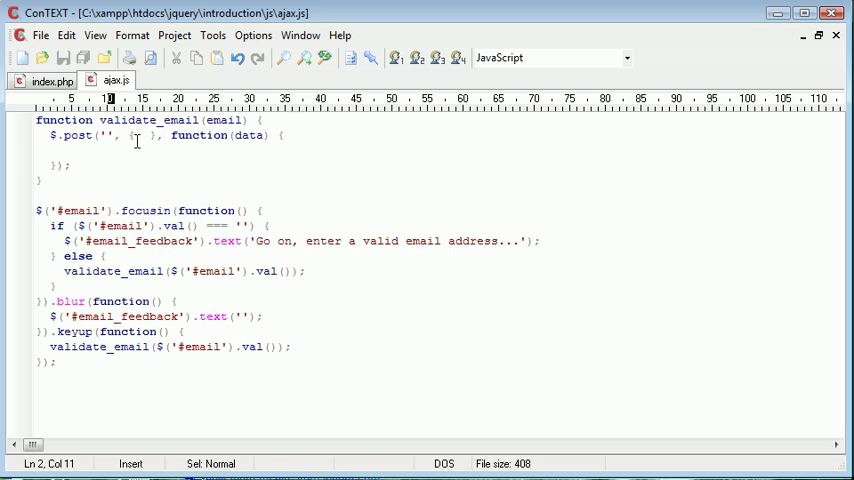
pyautogui.write('php/')
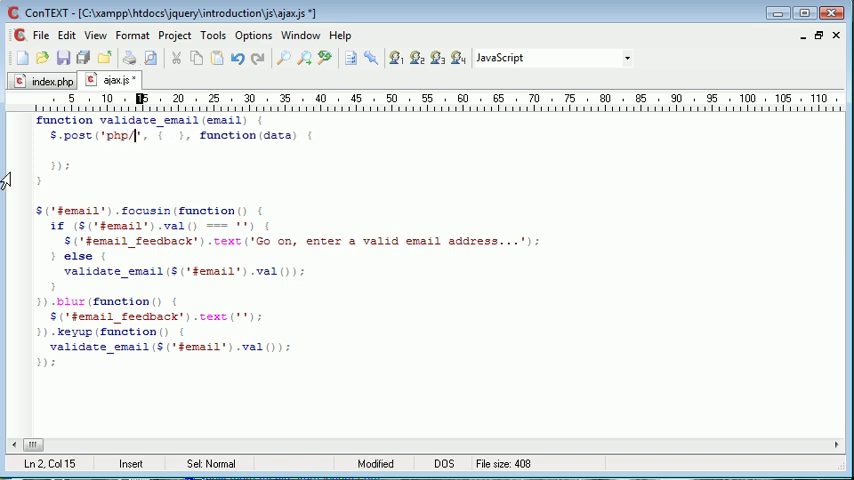
pyautogui.write('email.php')
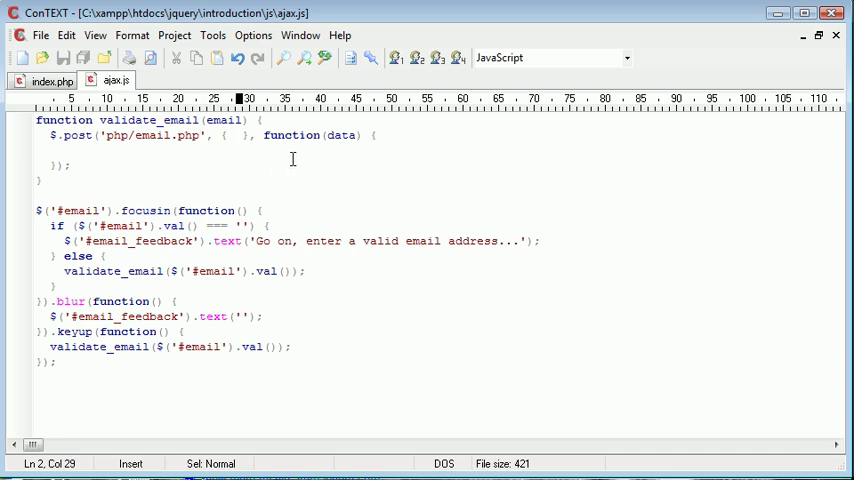
pyautogui.write('email:')
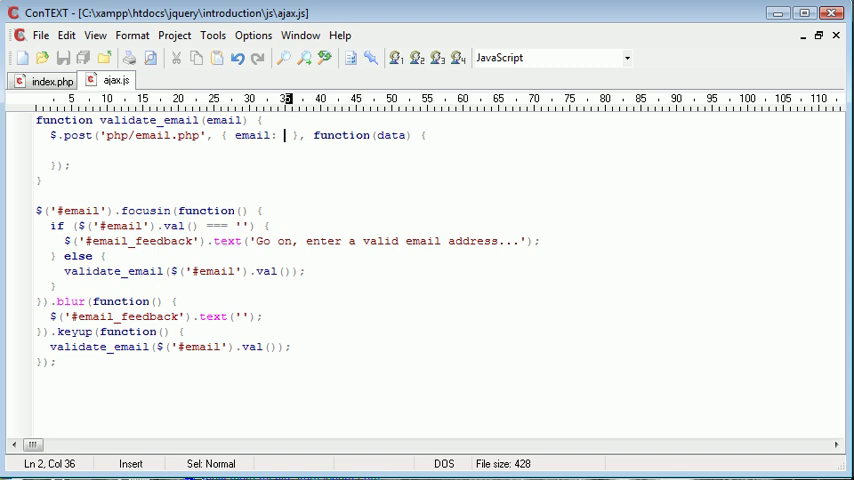
# Step: Complete the { email: email } data object and start a new blank document
pyautogui.doubleClick(252, 136)
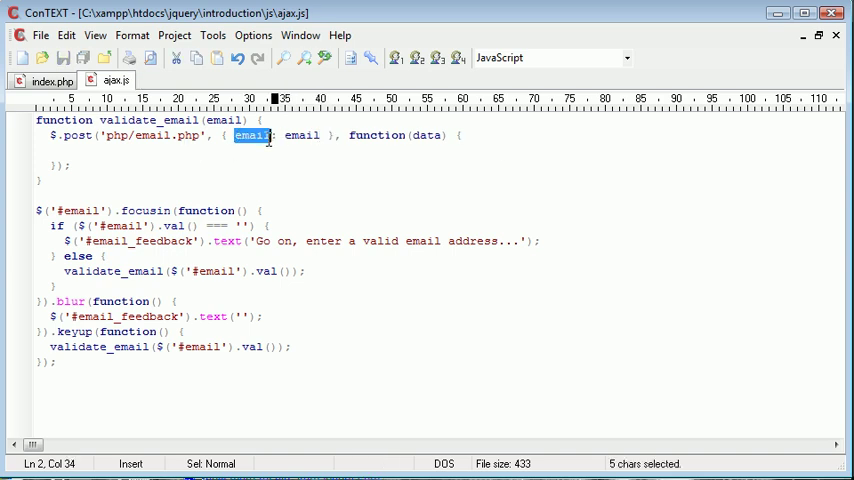
pyautogui.click(264, 136)
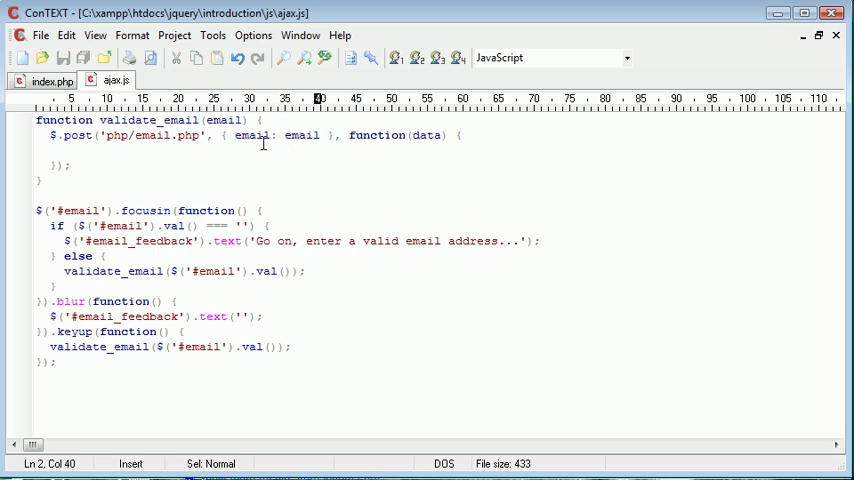
pyautogui.doubleClick(250, 136)
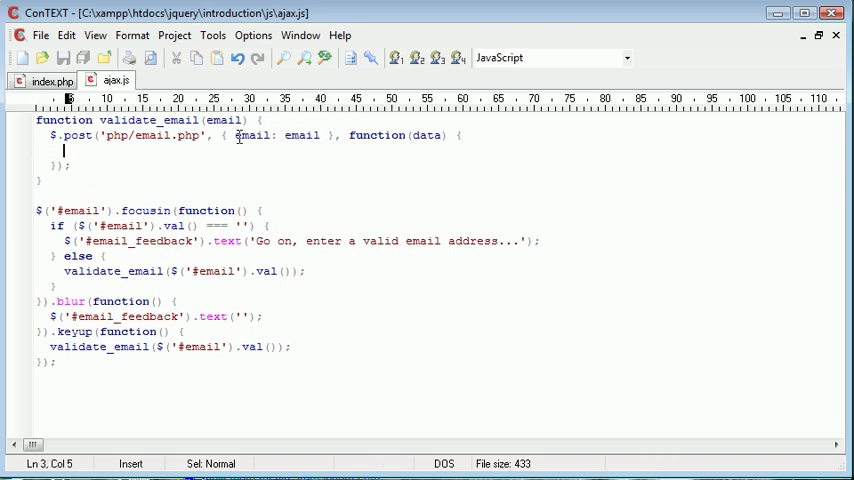
pyautogui.doubleClick(252, 136)
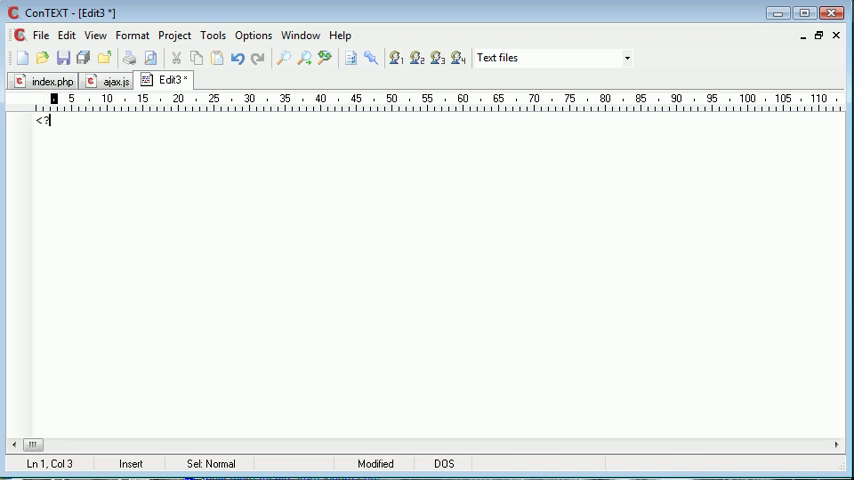
# Step: Create php/email.php with an empty <?php ?> block and return to ajax.js
pyautogui.write('php')
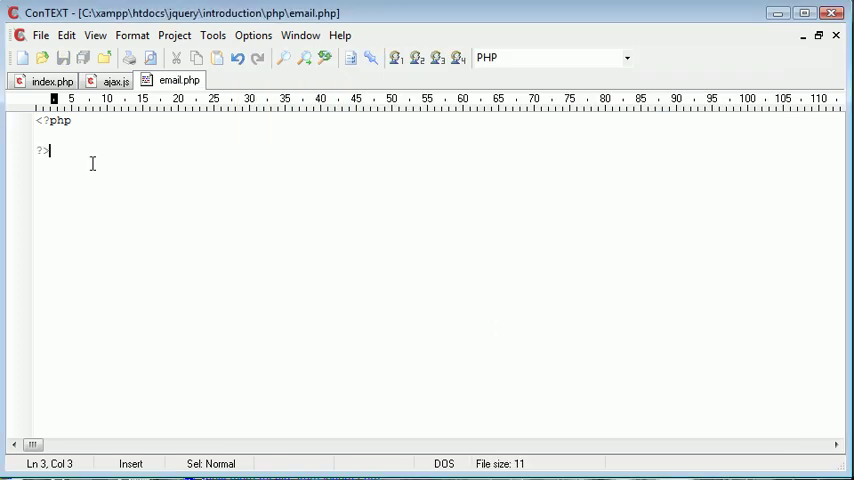
pyautogui.moveTo(116, 80)
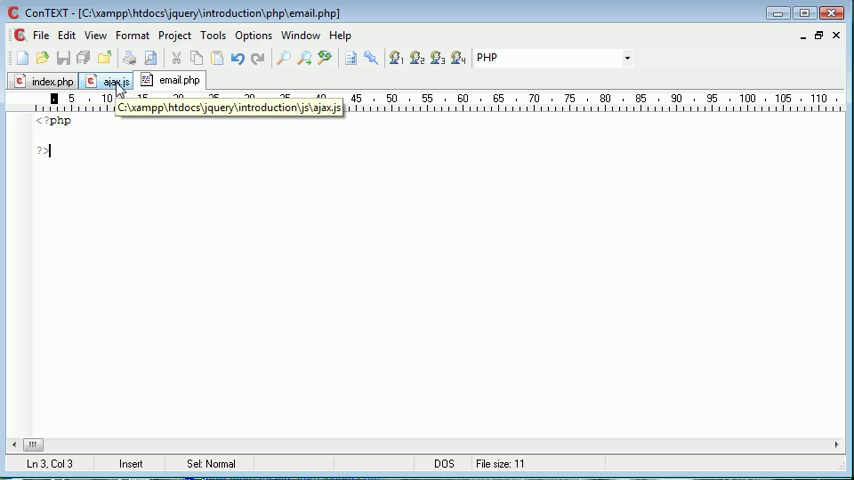
pyautogui.click(112, 80)
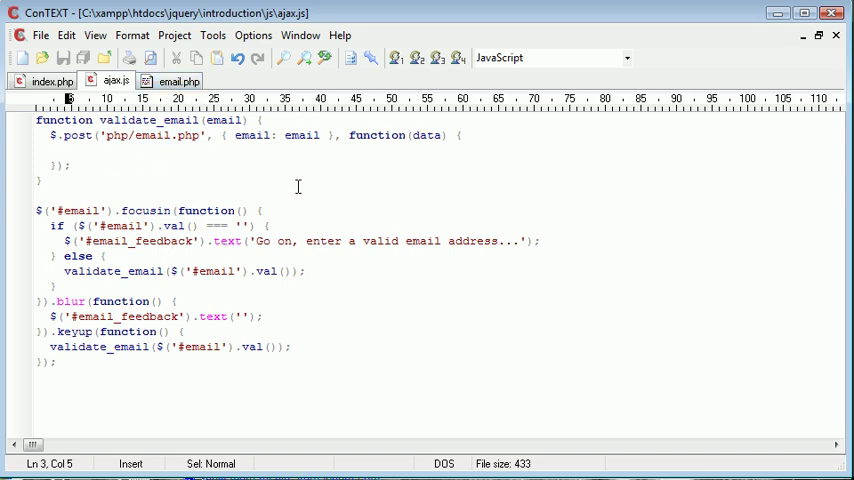
# Step: Make the post callback write data into #email_feedback with $('#email_feedback').text(data); and save
pyautogui.write("$('#e')")
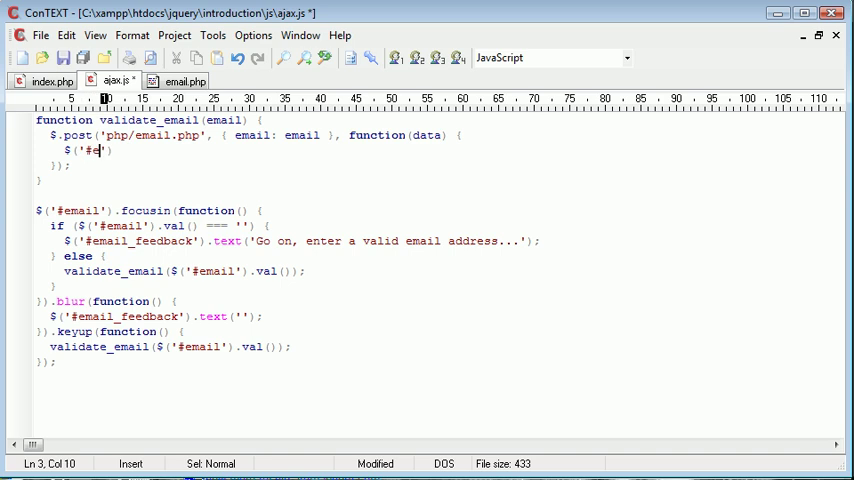
pyautogui.write('mail_fee')
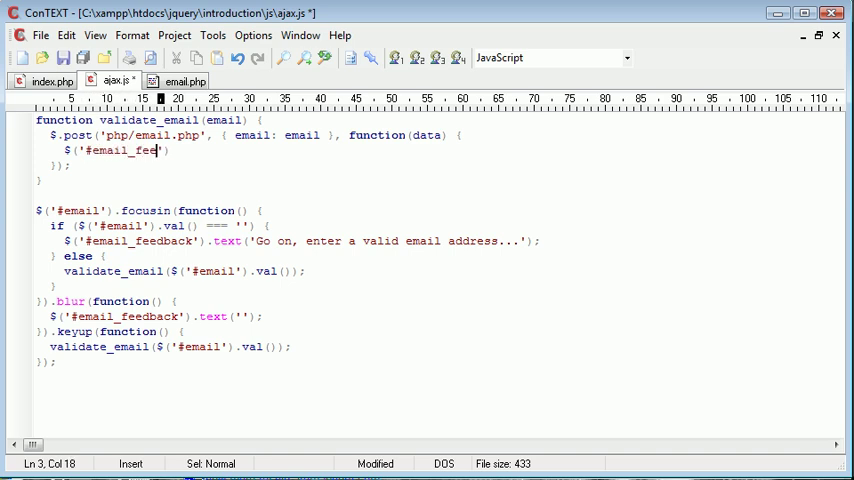
pyautogui.write("dback').")
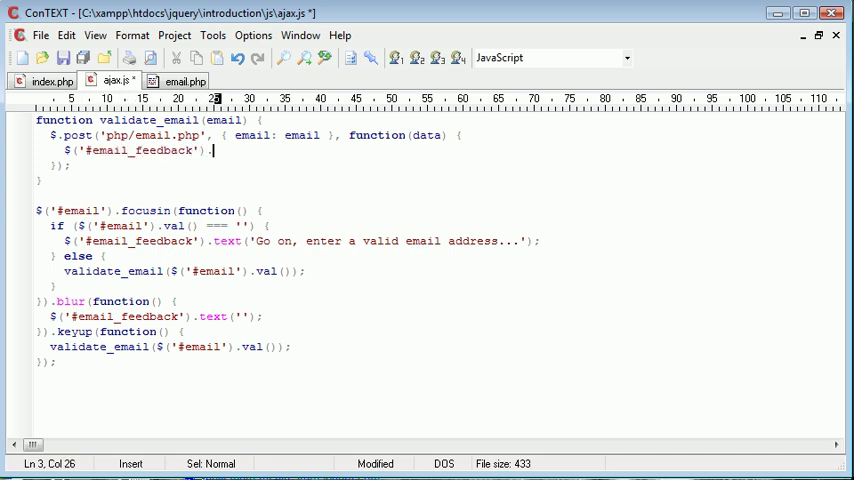
pyautogui.write('text(data);')
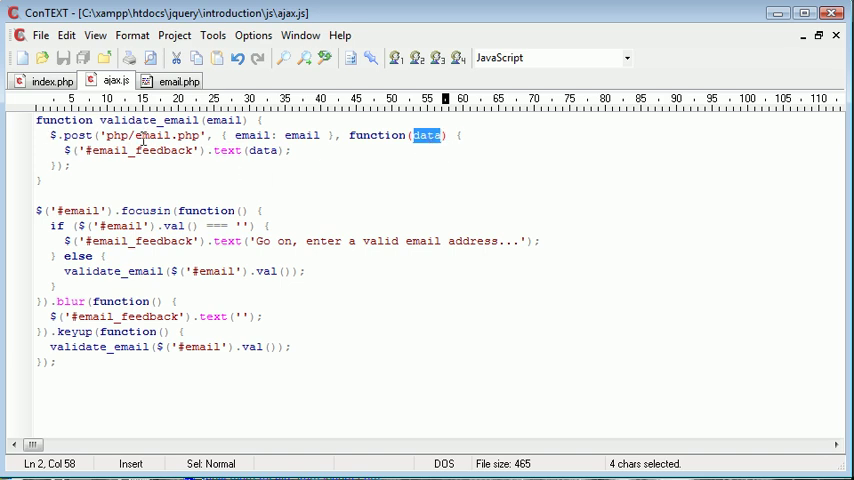
pyautogui.click(250, 150)
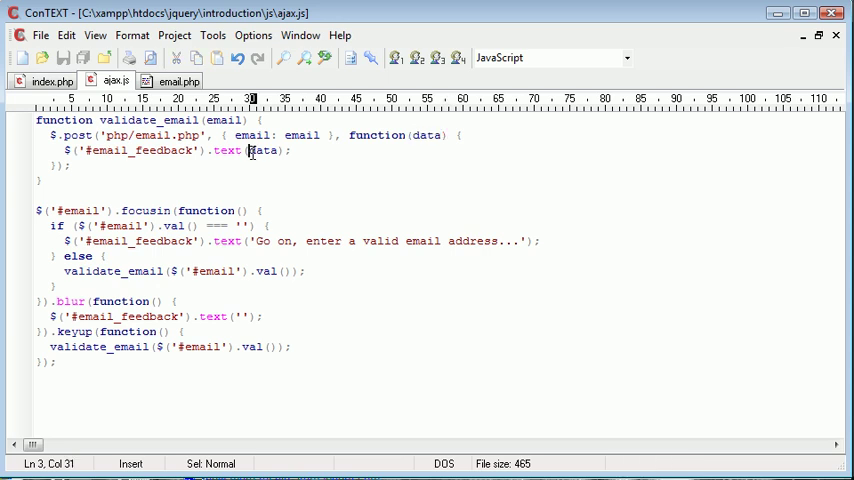
pyautogui.click(288, 150)
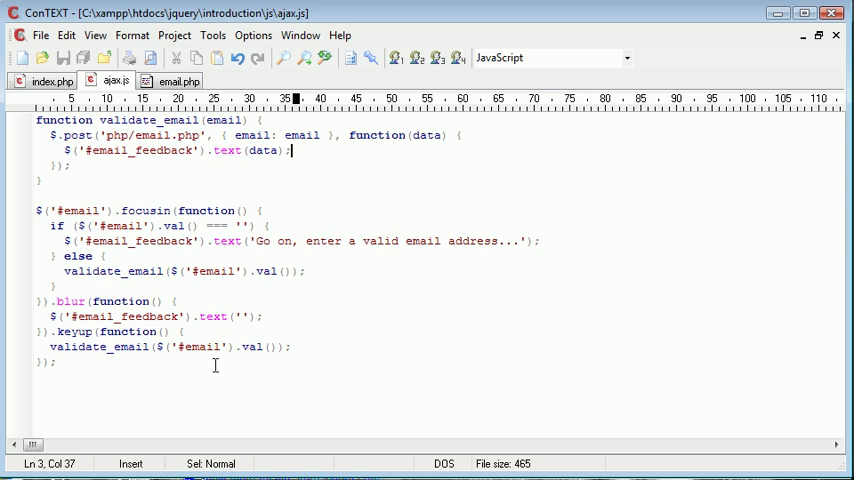
pyautogui.doubleClick(84, 272)
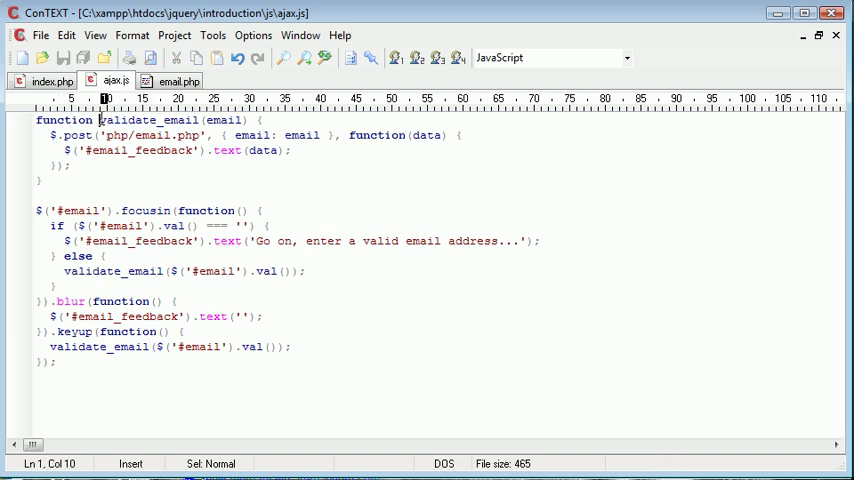
# Step: Highlight the posted email key, its value, and the callback's data parameter to explain them
pyautogui.doubleClick(222, 120)
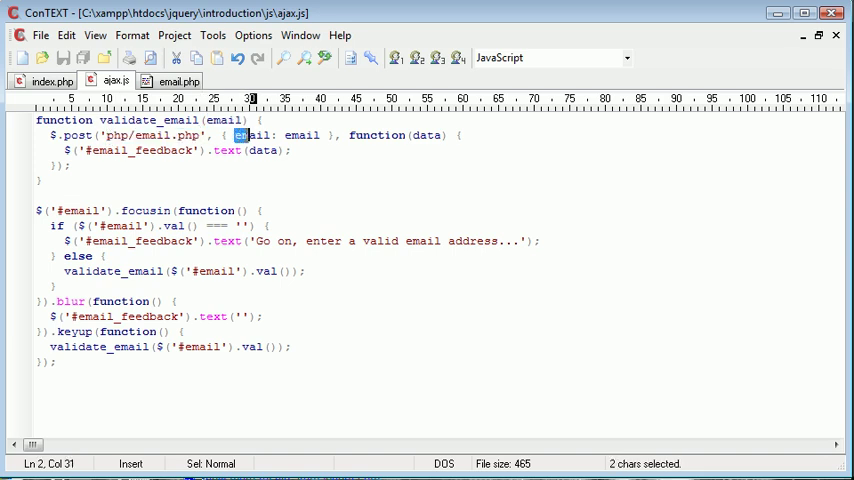
pyautogui.doubleClick(302, 136)
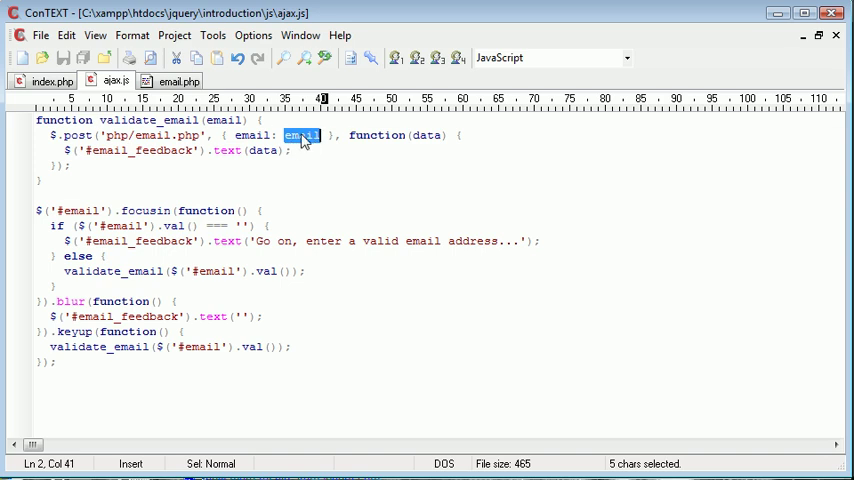
pyautogui.moveTo(420, 132)
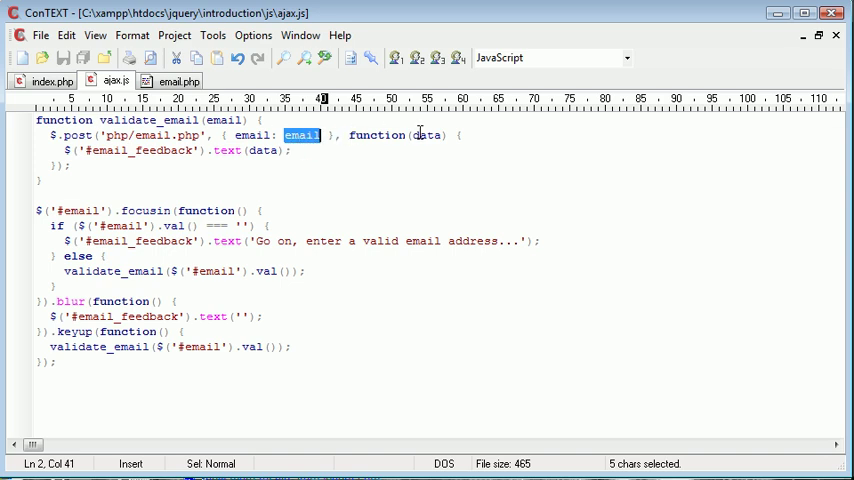
pyautogui.doubleClick(426, 136)
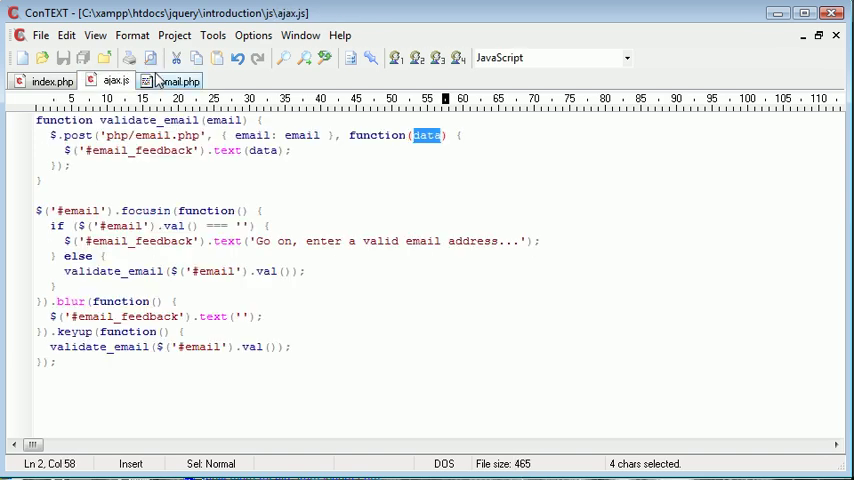
# Step: Make email.php echo the test string 'Hello', then return to ajax.js
pyautogui.click(180, 80)
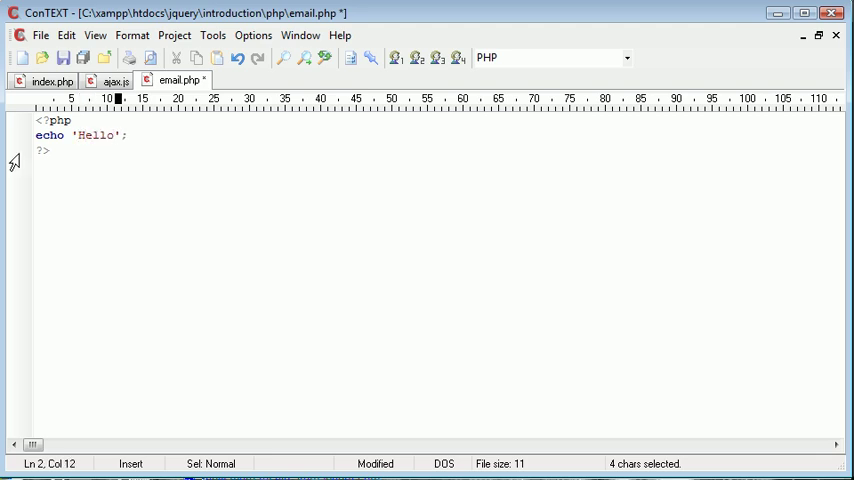
pyautogui.click(116, 80)
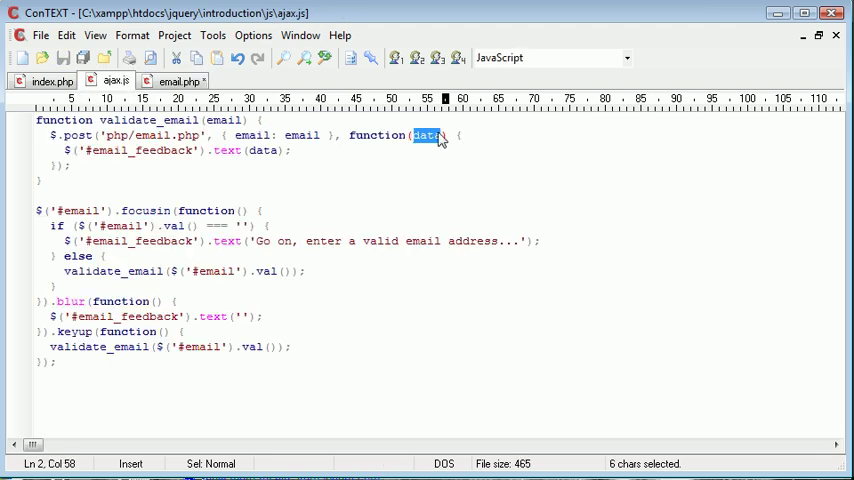